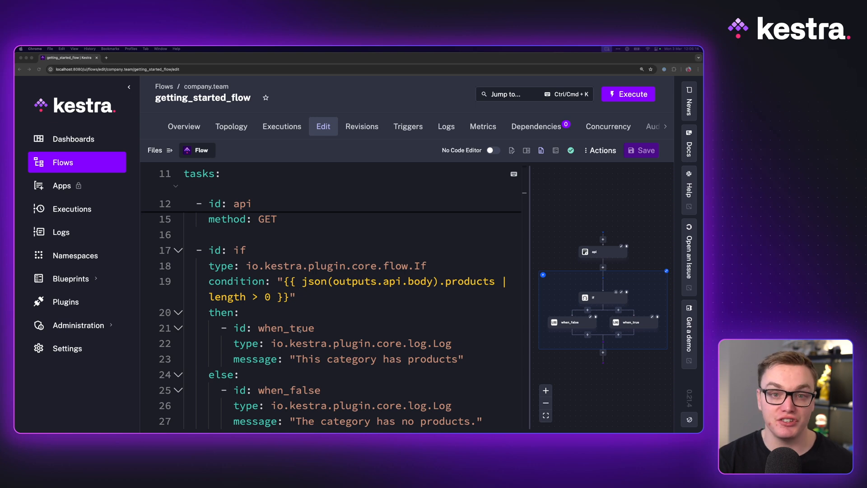
# - Highlight the when_true task, execute the If flow and check its topology graph
pyautogui.moveTo(227, 328); pyautogui.dragTo(463, 359)
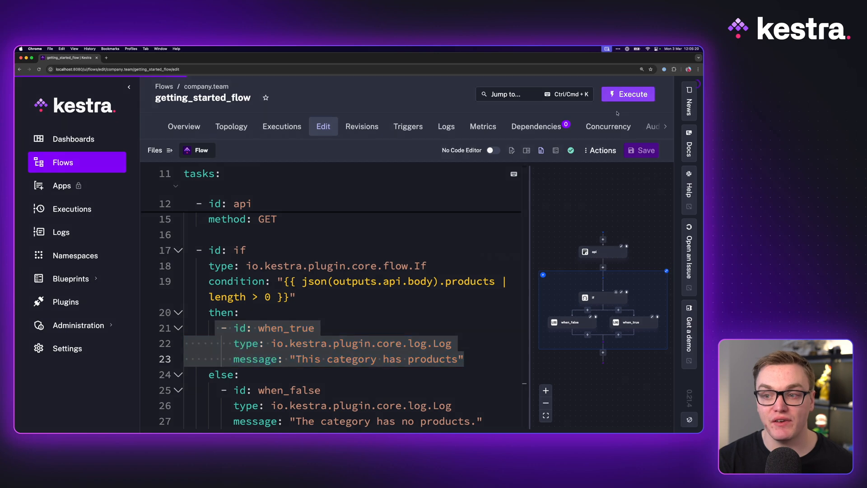
pyautogui.click(628, 94)
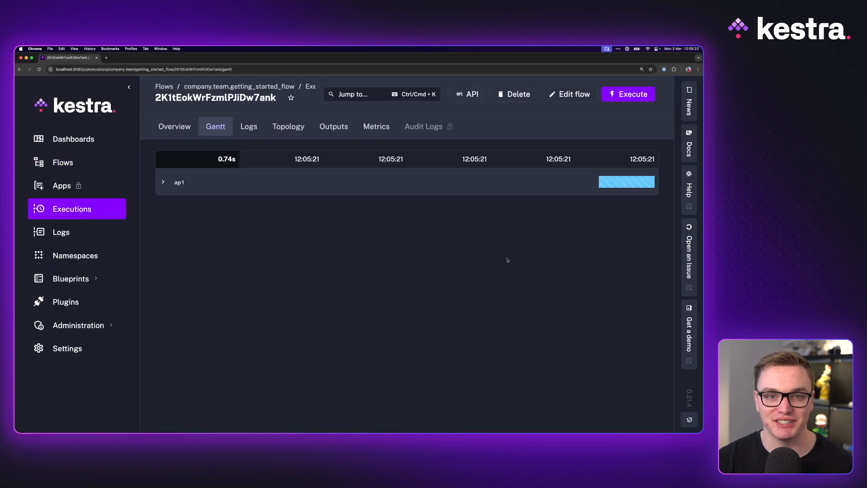
pyautogui.click(288, 126)
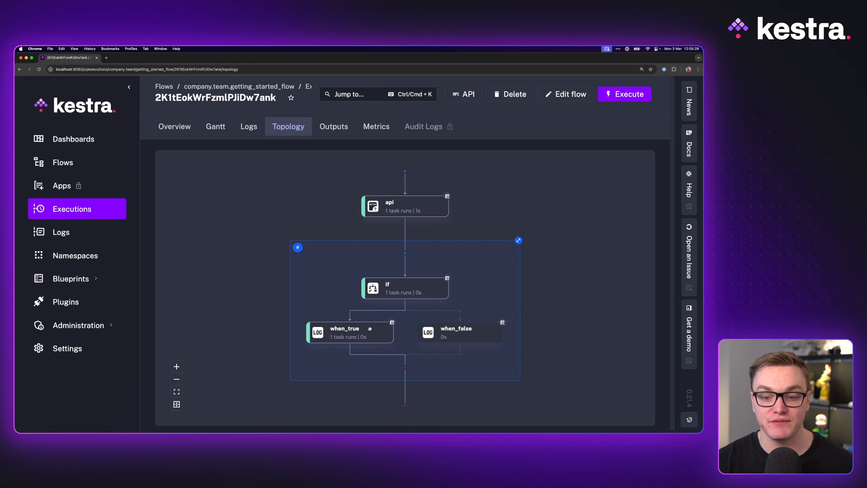
pyautogui.click(565, 94)
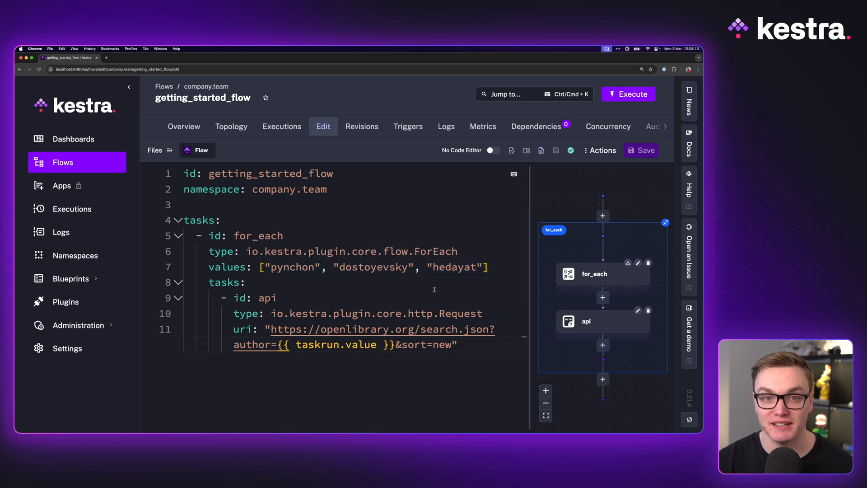
# - Highlight the author value dostoyevsky in the ForEach values list
pyautogui.moveTo(261, 266); pyautogui.dragTo(489, 267)
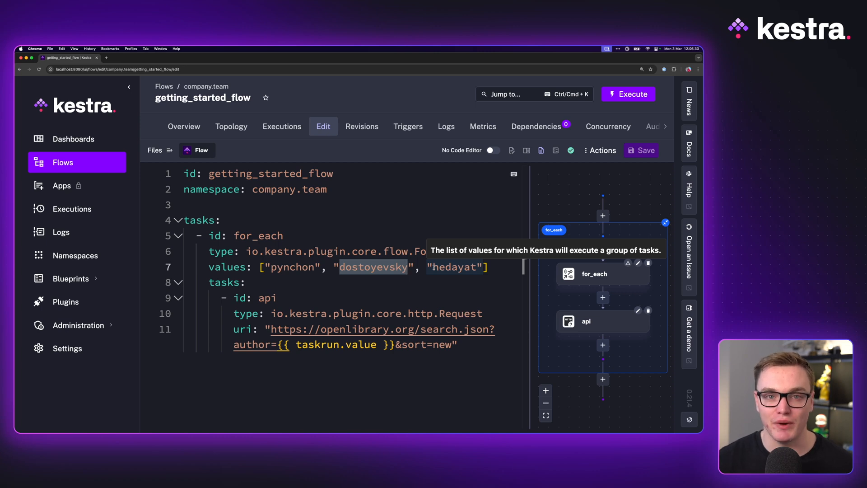
# - Execute the ForEach flow, review API outputs for all three authors, then run the concurrencyLimit flow
pyautogui.click(628, 94)
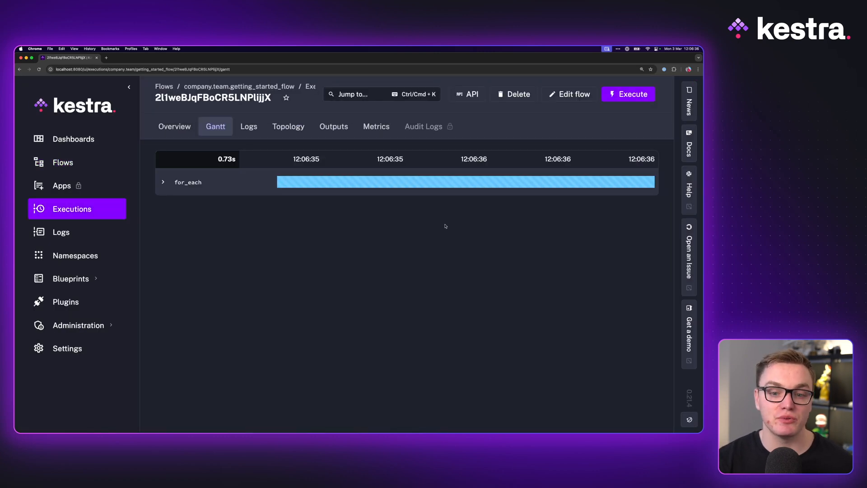
pyautogui.click(163, 182)
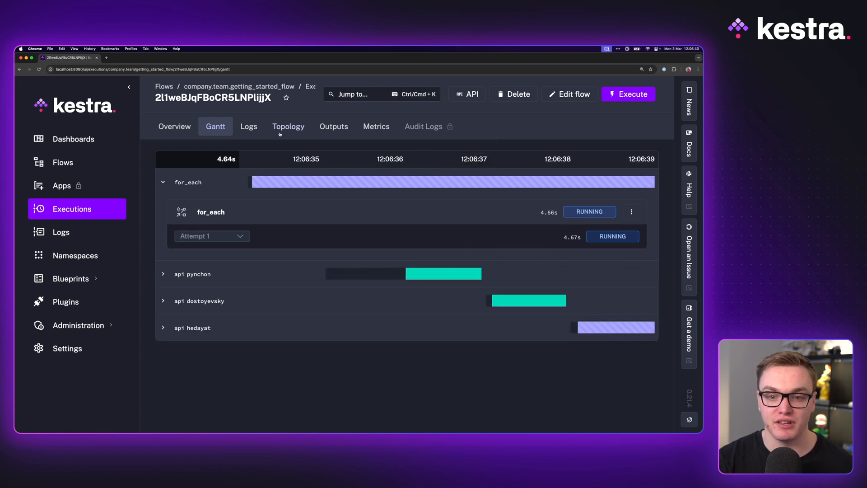
pyautogui.click(333, 126)
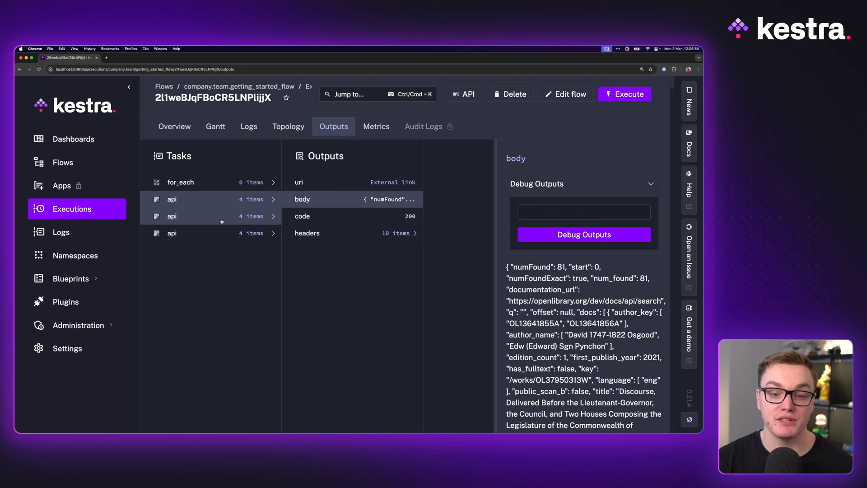
pyautogui.click(565, 94)
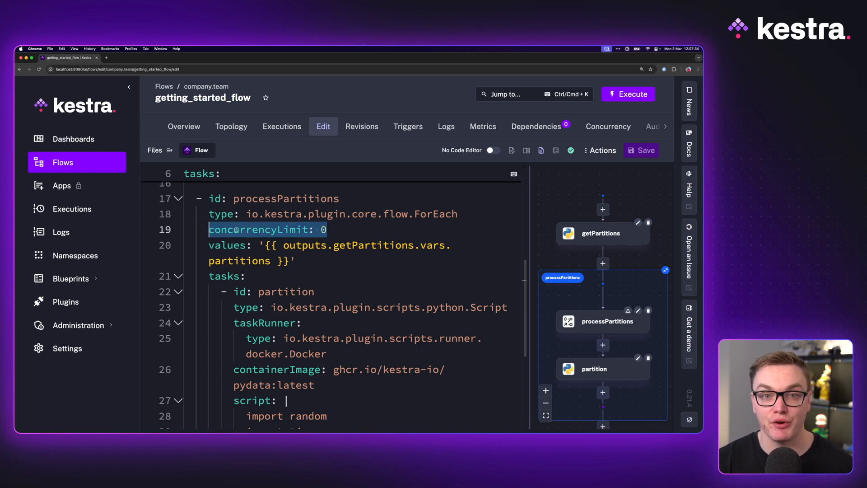
pyautogui.moveTo(409, 218)
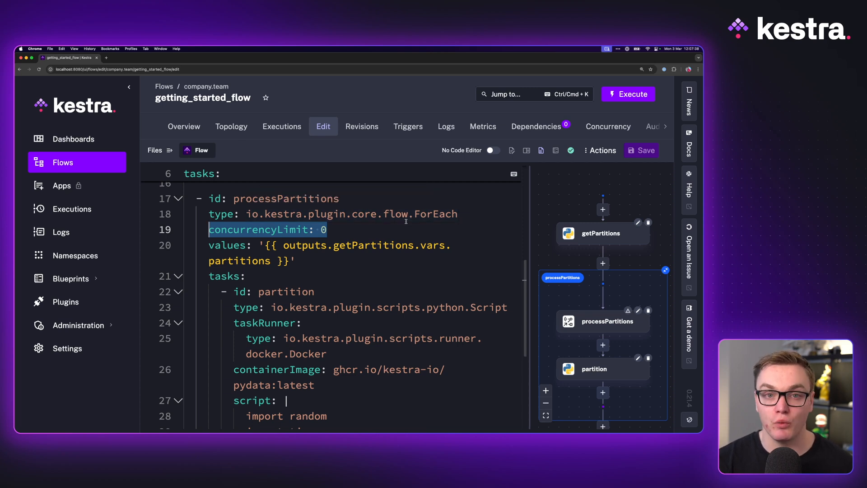
pyautogui.click(628, 94)
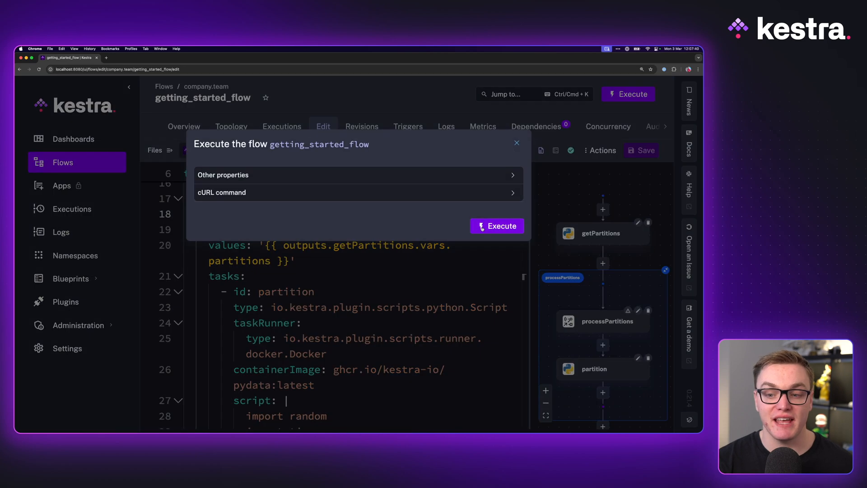
# - Confirm the partitions run, review parallel processPartitions tasks in Gantt and Topology, then return to editing
pyautogui.click(496, 226)
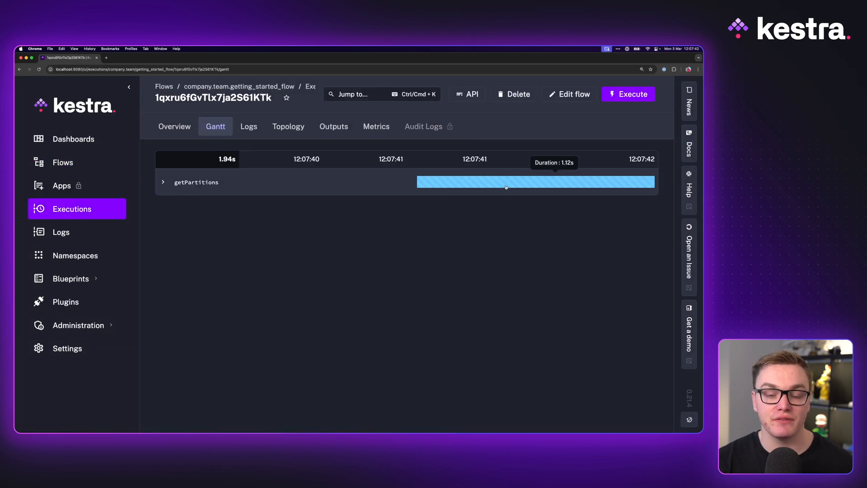
pyautogui.click(196, 182)
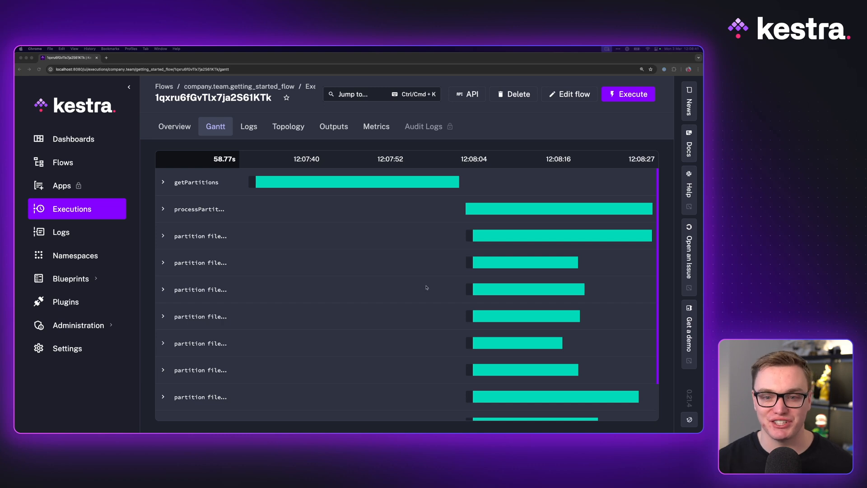
pyautogui.click(288, 126)
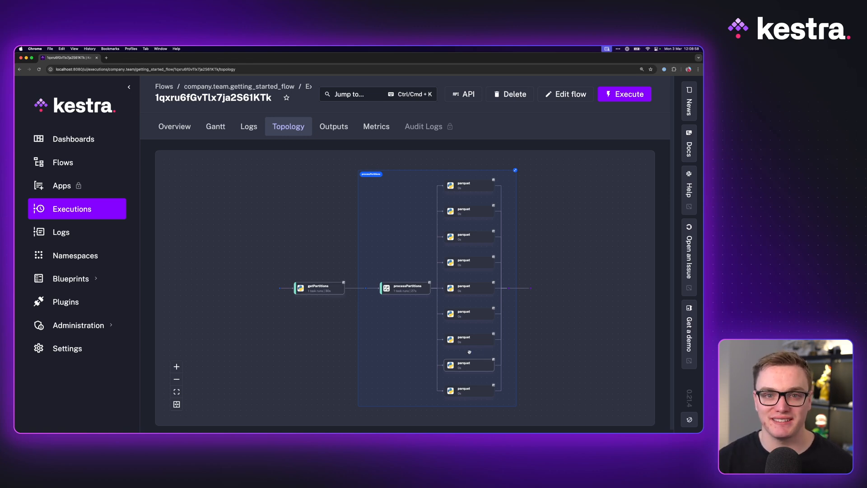
pyautogui.click(565, 94)
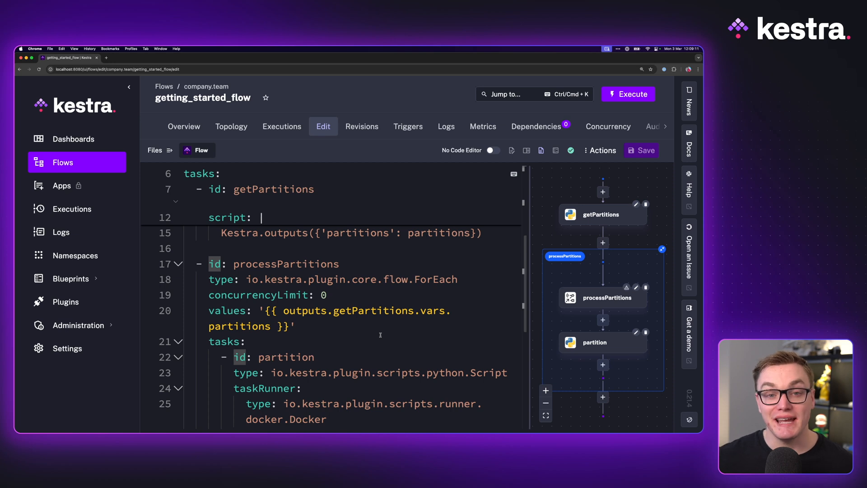